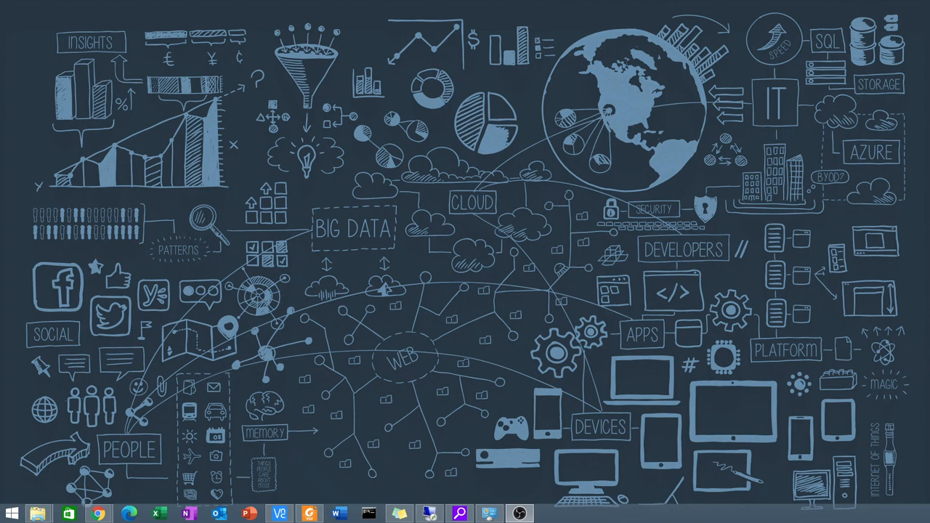
mouse_move(75, 323)
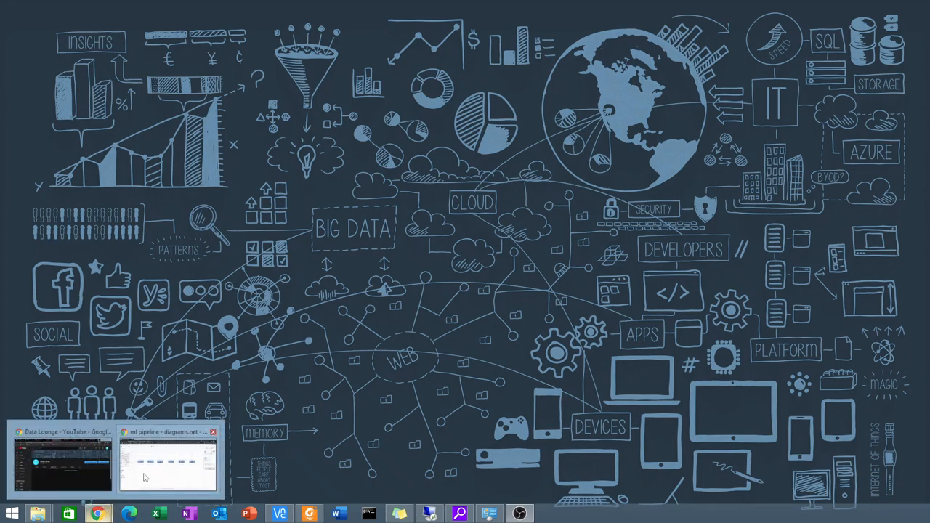
left_click(167, 465)
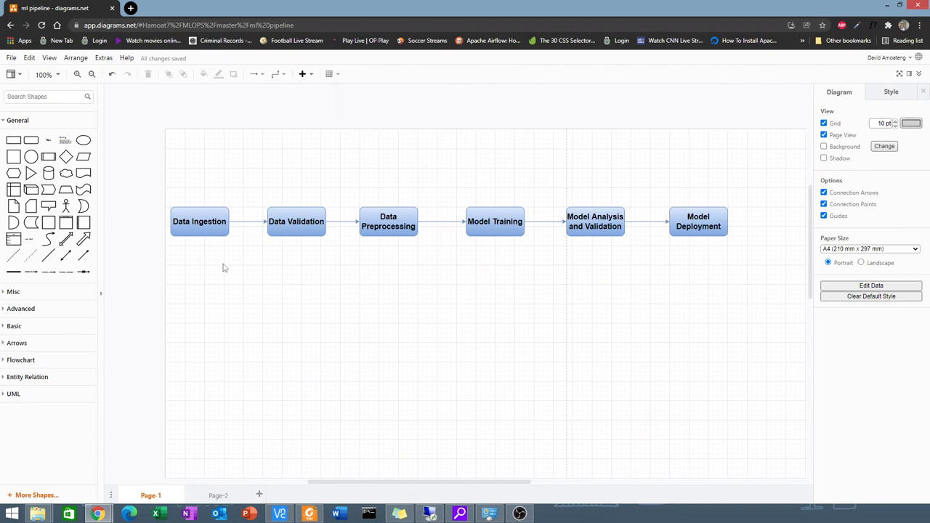
mouse_move(250, 113)
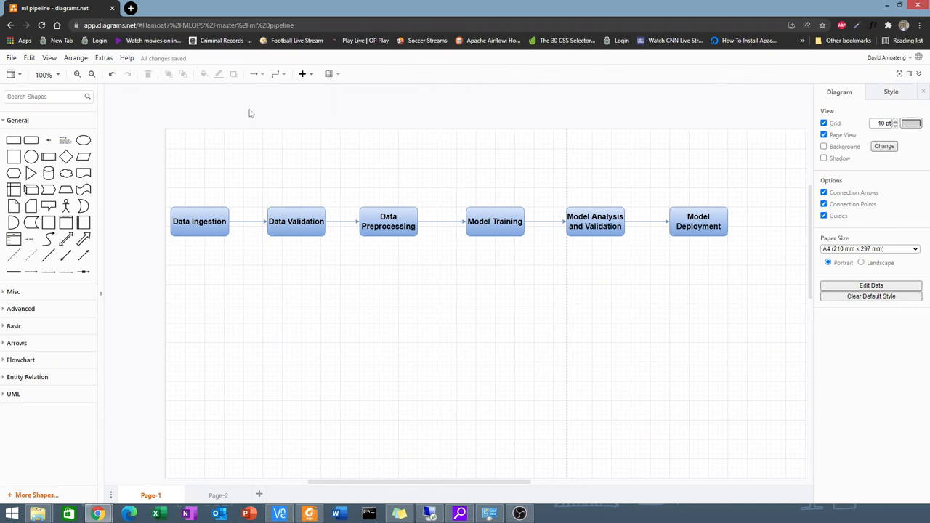
Switch the browser to full-screen so the pipeline diagram editor fills the display.
key("f11")
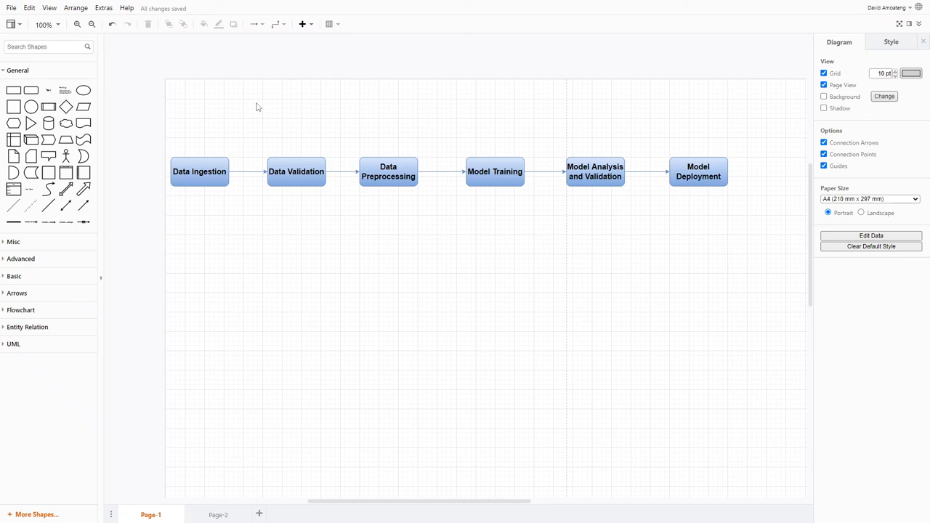
mouse_move(398, 113)
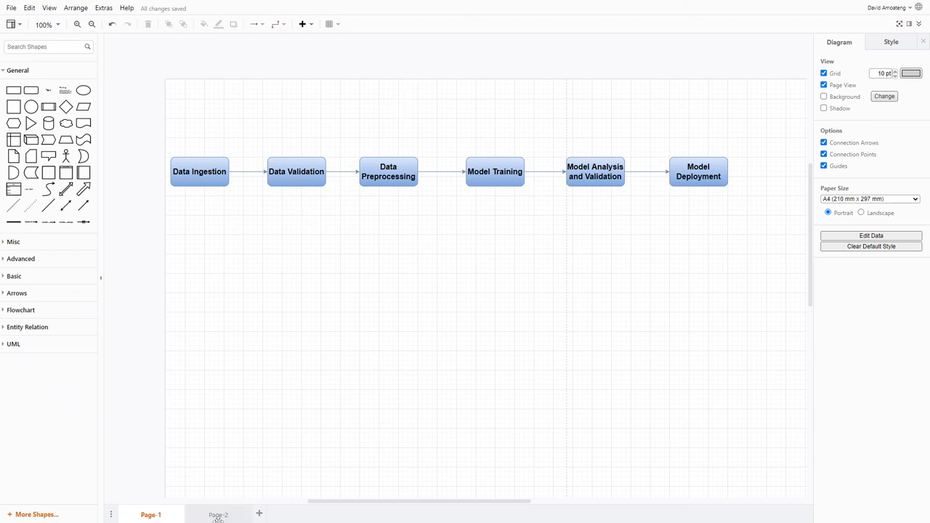
Switch to Page 2 showing yellow TFX components and red TensorFlow libraries under the blue stages.
left_click(218, 514)
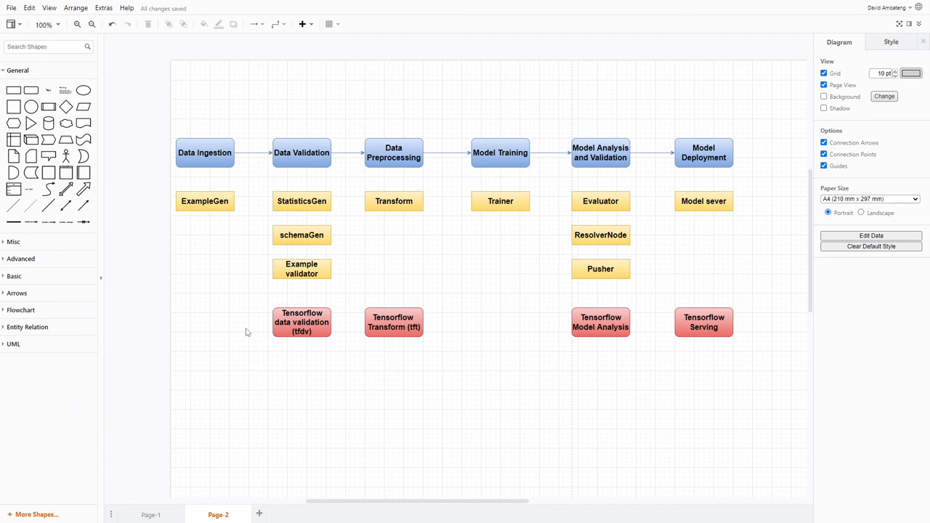
mouse_move(235, 357)
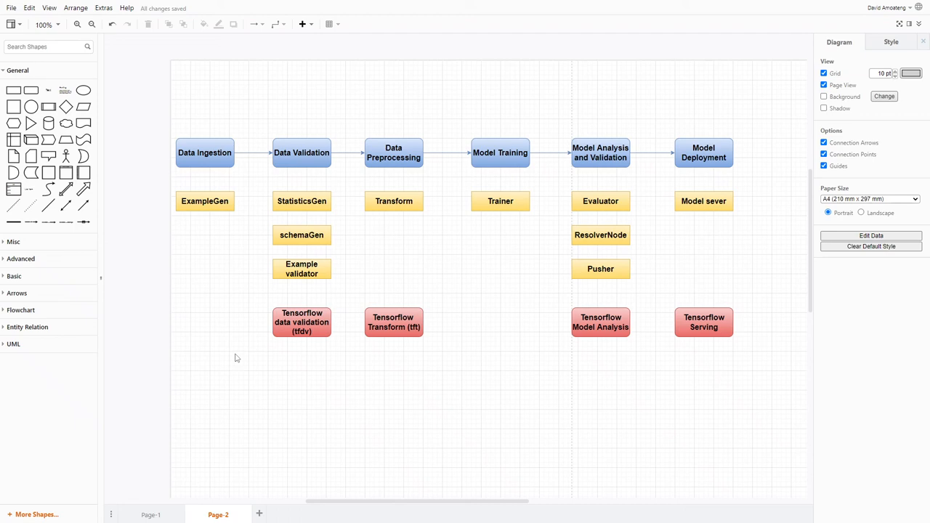
left_click(204, 200)
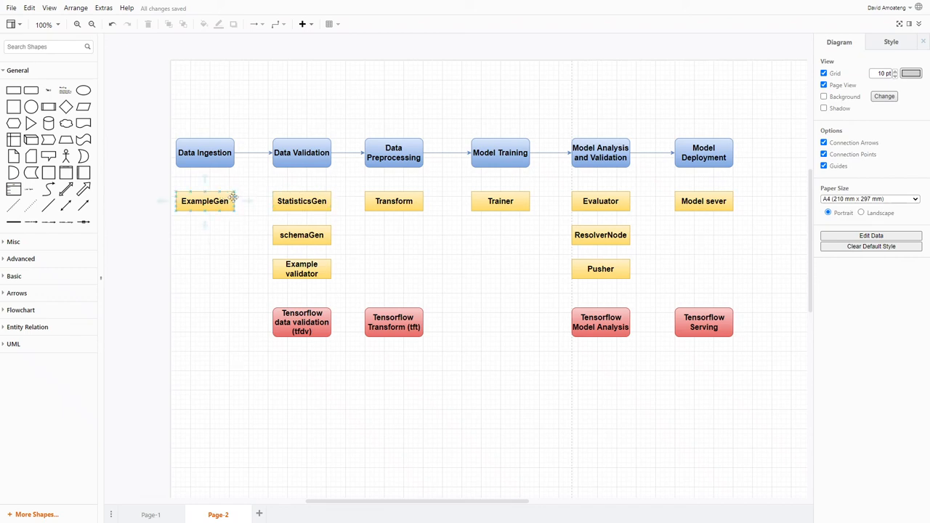
left_click(236, 299)
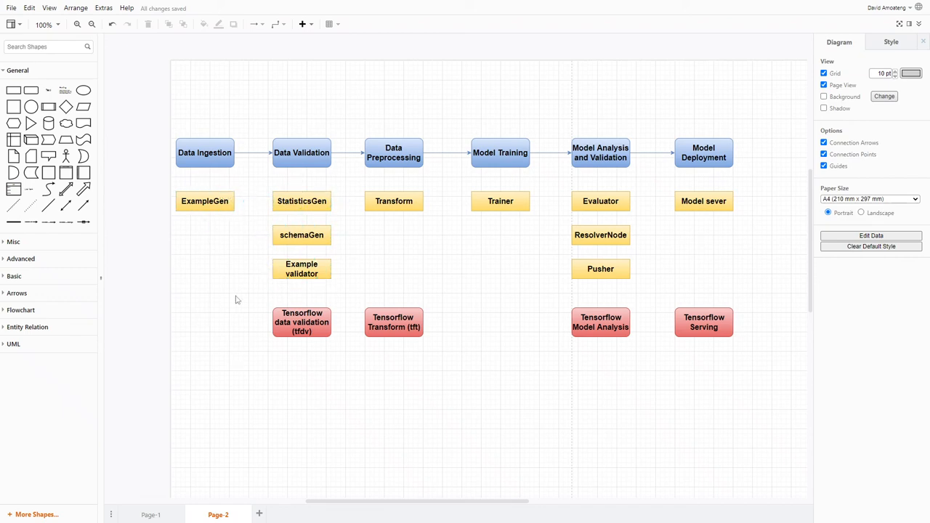
mouse_move(210, 370)
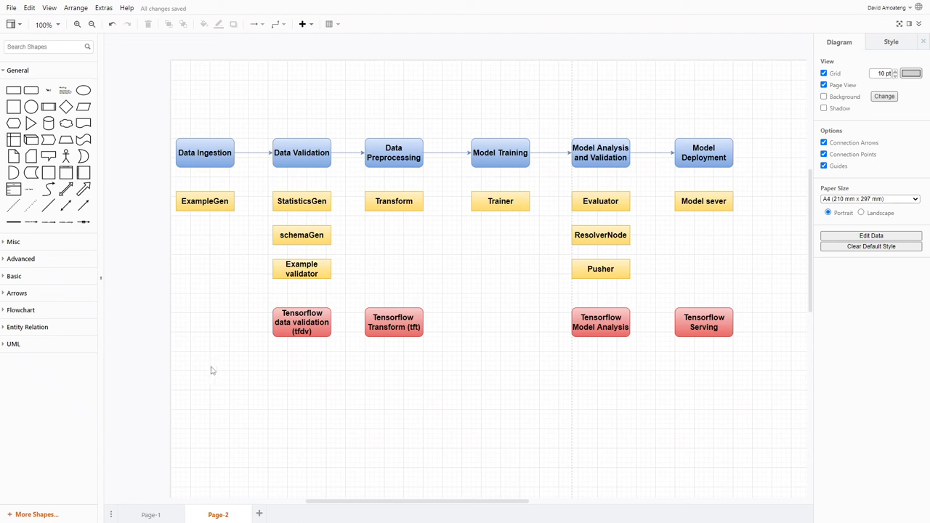
left_click(302, 322)
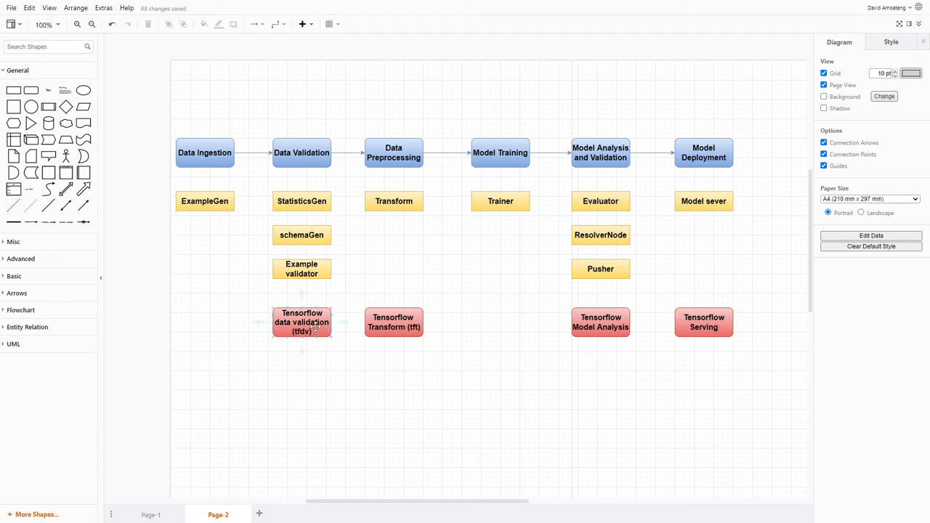
left_click(302, 322)
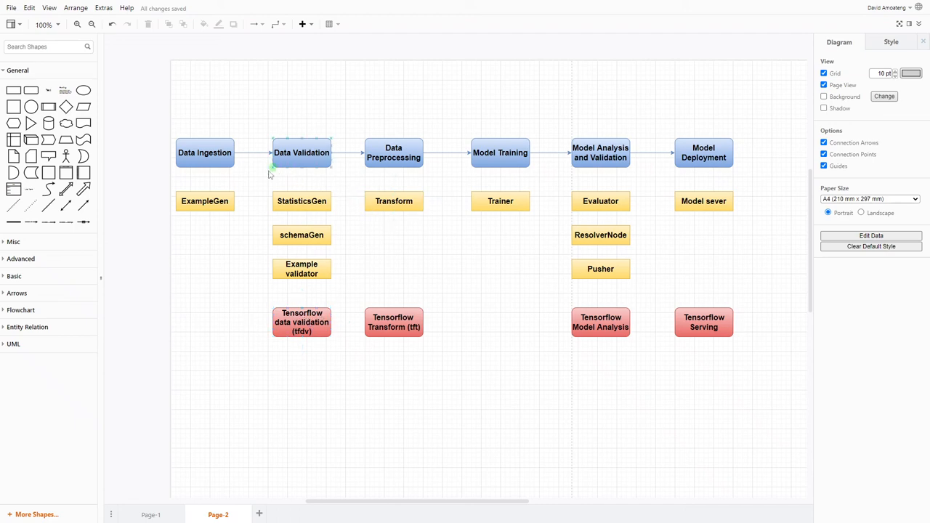
left_click(302, 269)
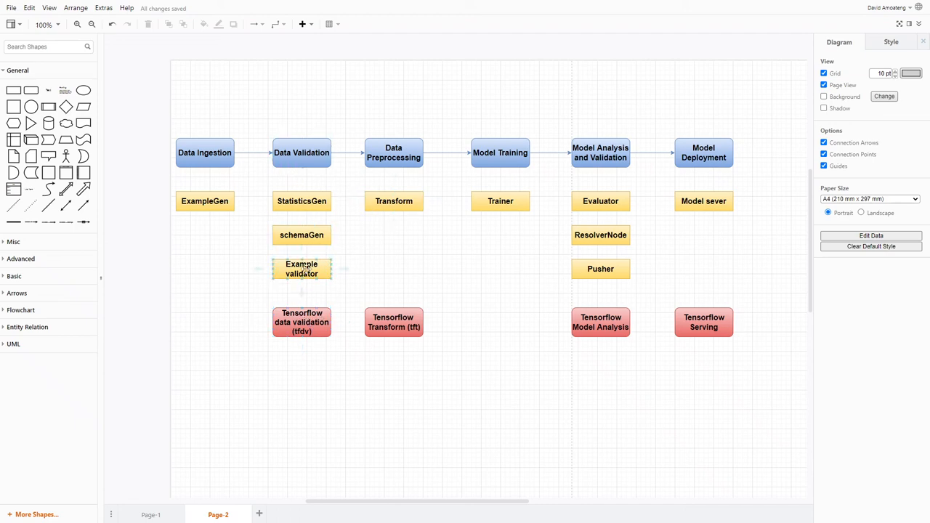
left_click(196, 395)
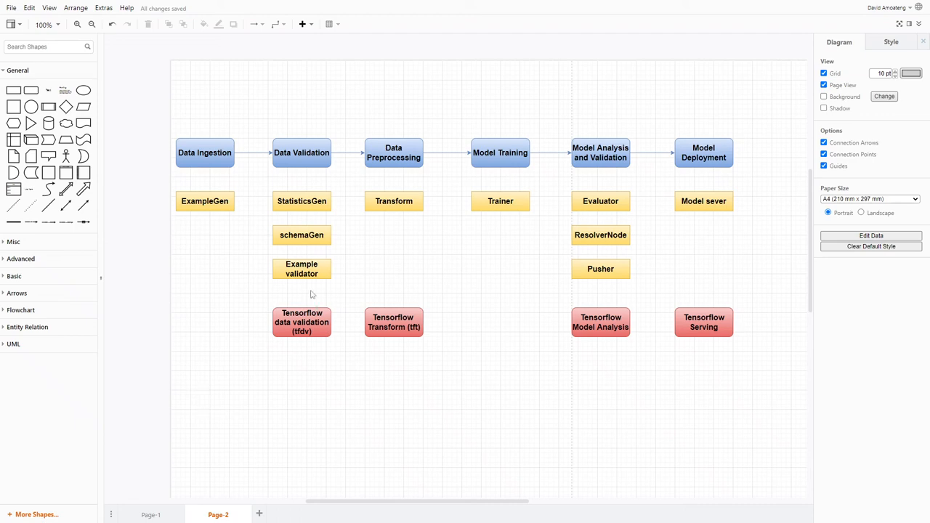
mouse_move(724, 218)
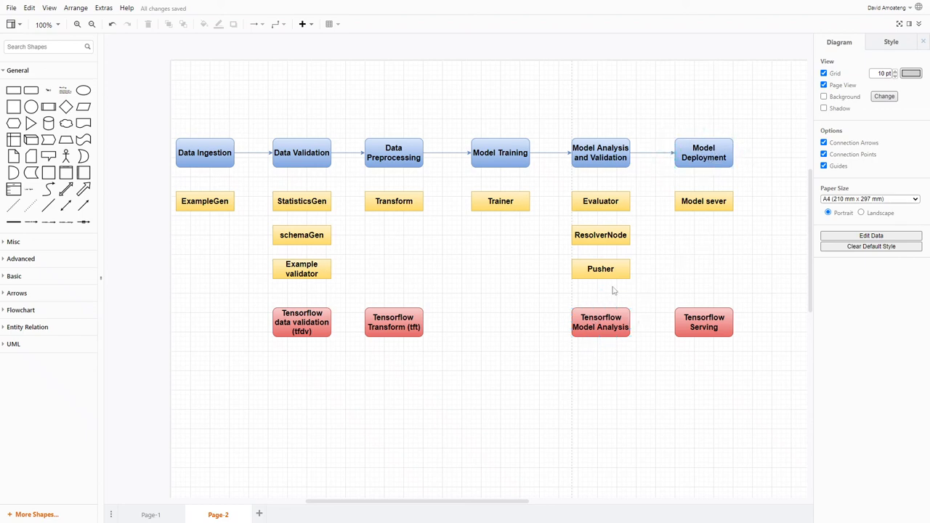
mouse_move(754, 285)
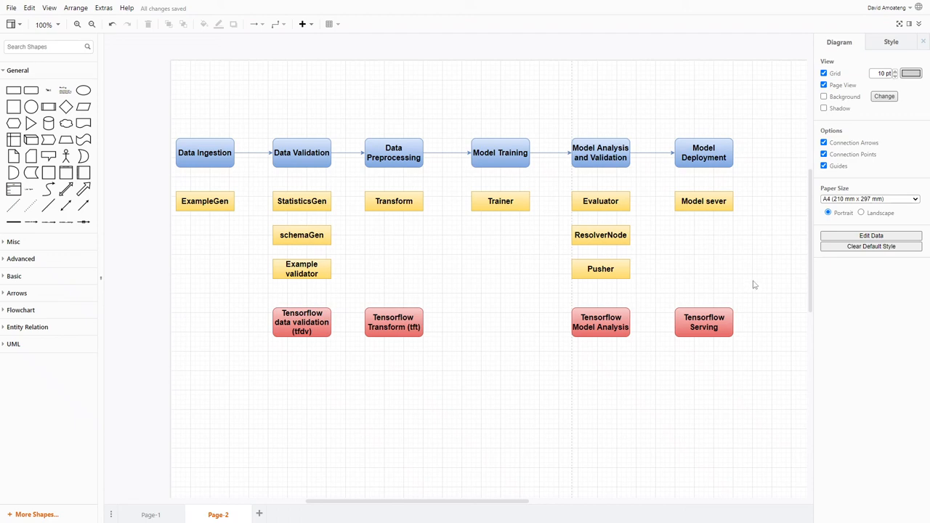